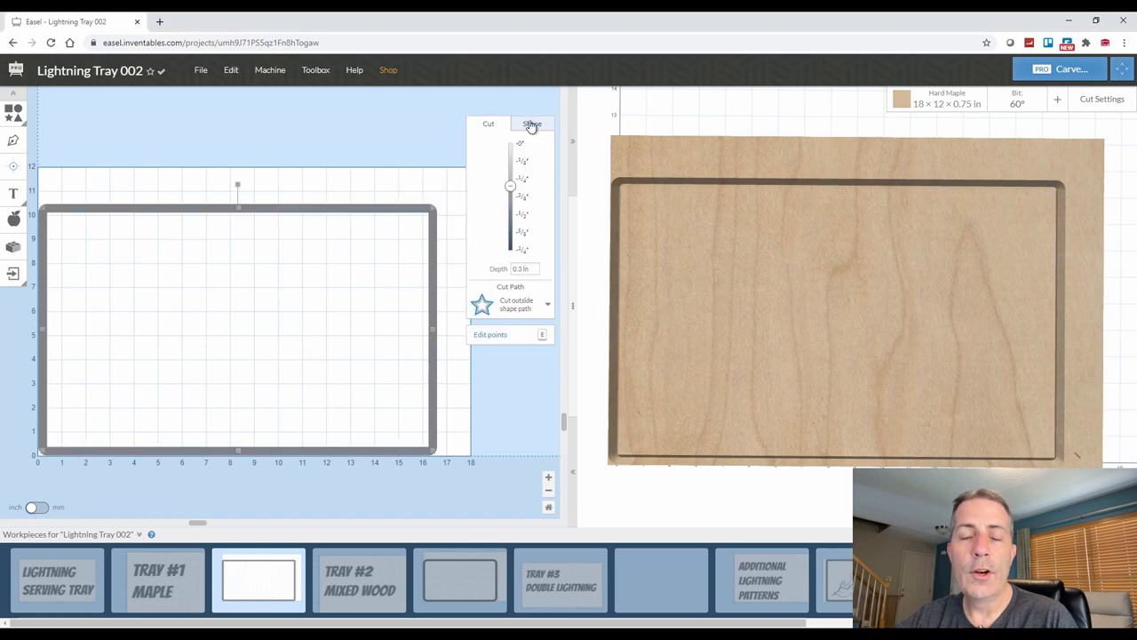
Step: Confirm the outline at X 0, Y 0, 15.875 × 9.75 in, and set 0.125 in cut depth
{"action": "left_click", "coordinate": [532, 123]}
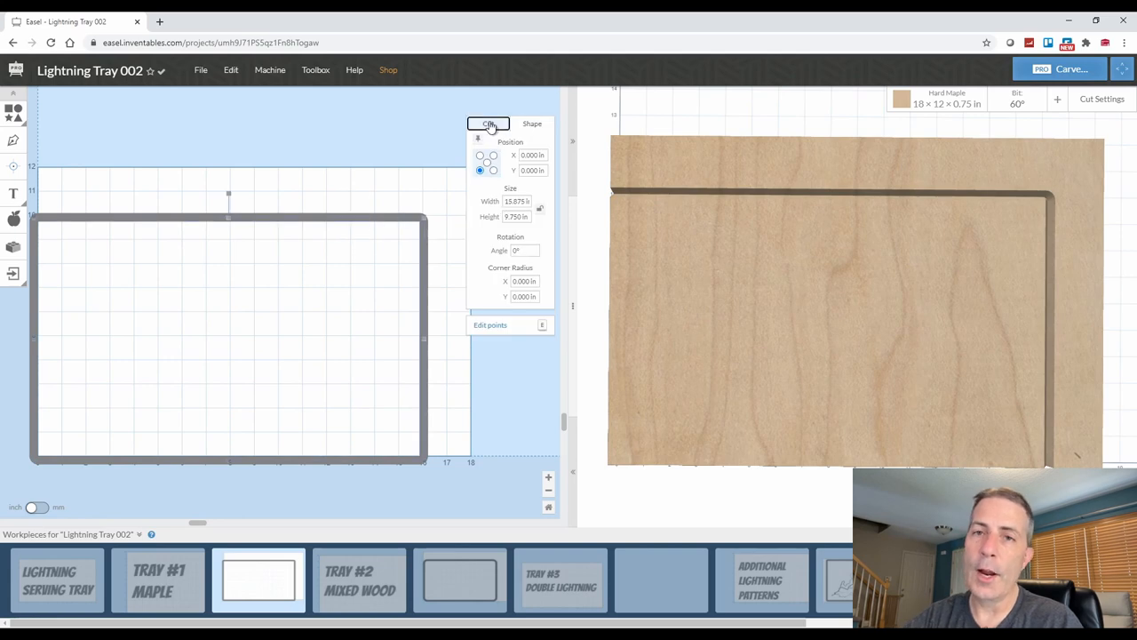
{"action": "left_click", "coordinate": [488, 123]}
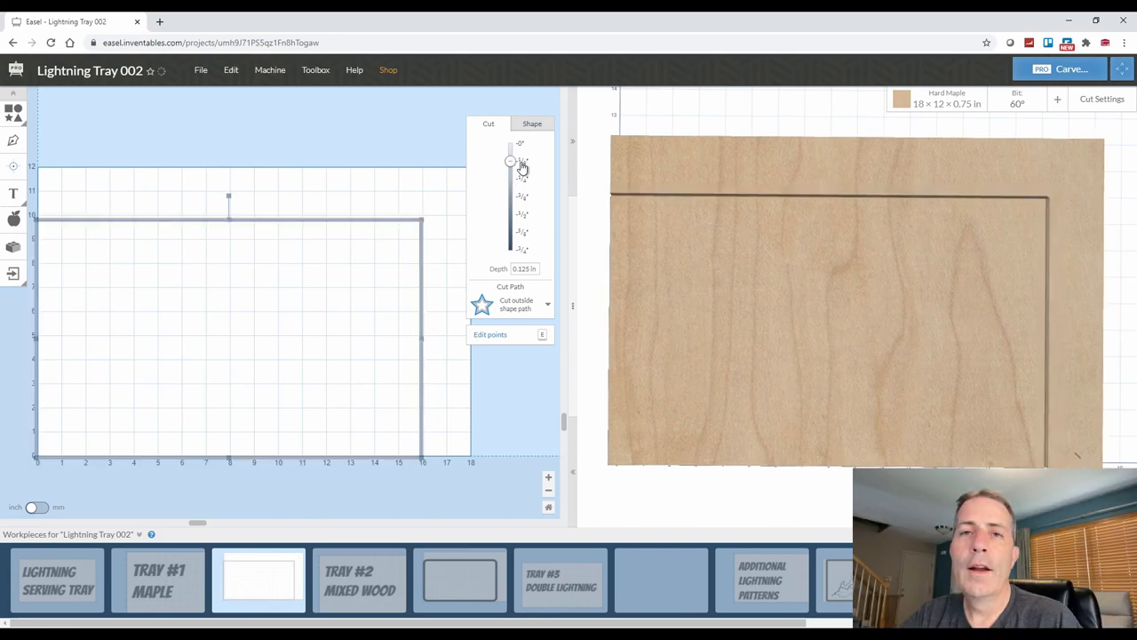
Step: Import the lightning SVG and place it tilted in the tray's lower-left as a pocket
{"action": "left_click_drag", "start_coordinate": [510, 163], "coordinate": [510, 179]}
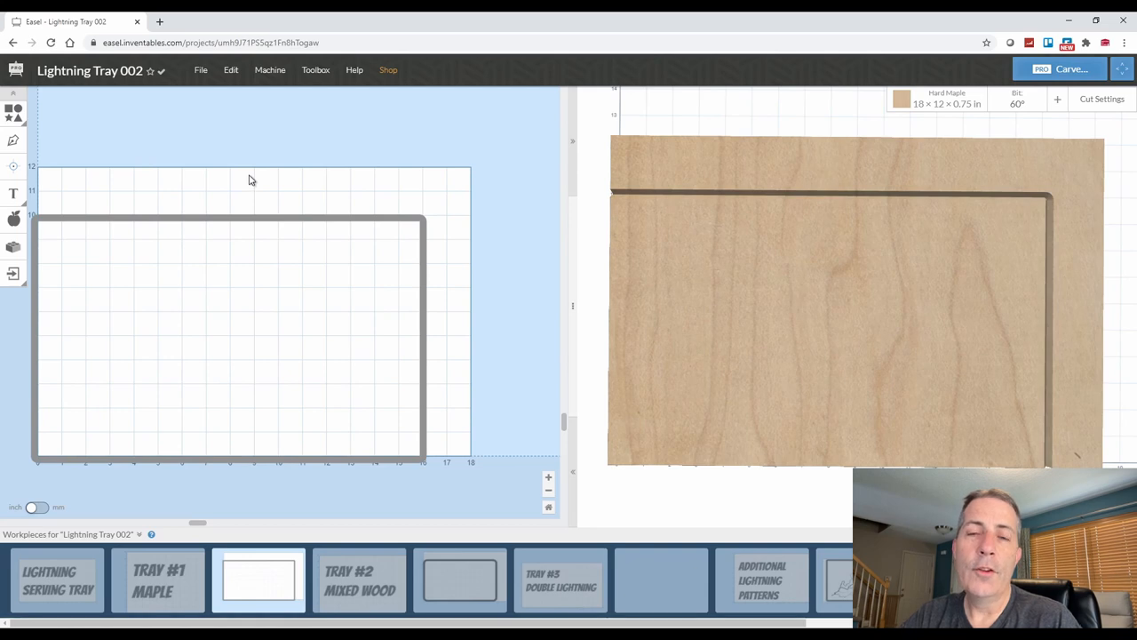
{"action": "mouse_move", "coordinate": [13, 273]}
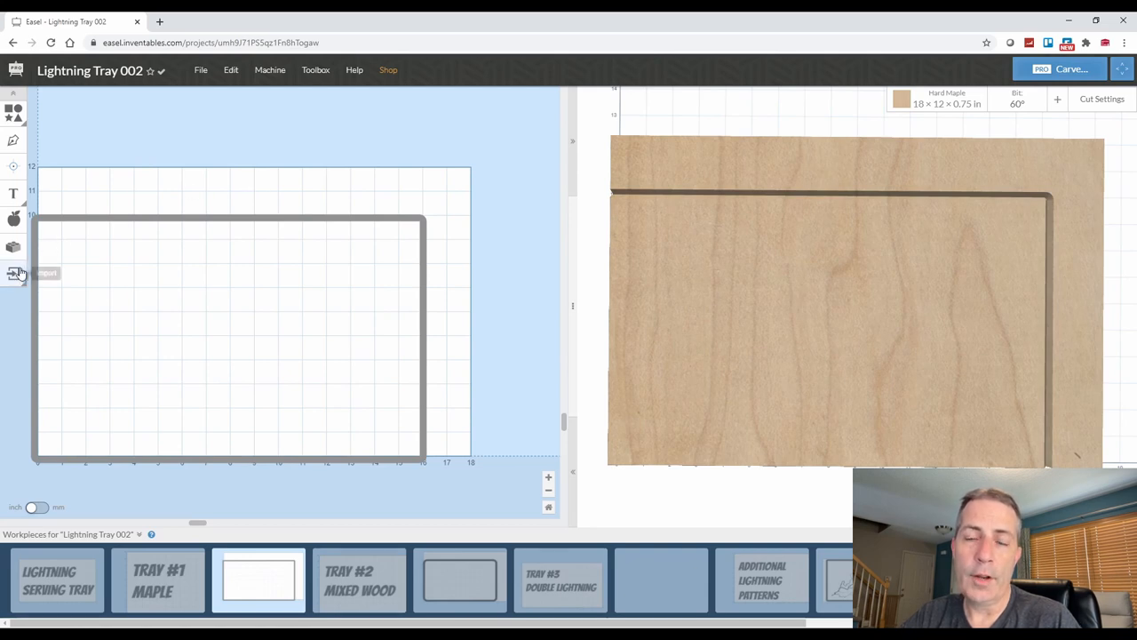
{"action": "mouse_move", "coordinate": [69, 195]}
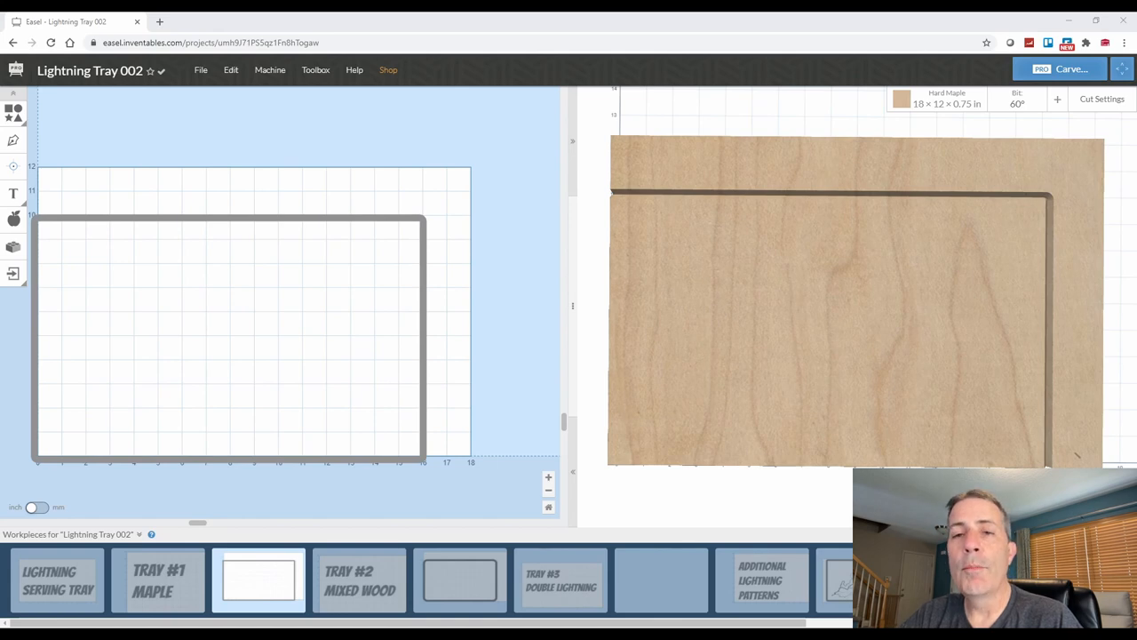
{"action": "mouse_move", "coordinate": [762, 457]}
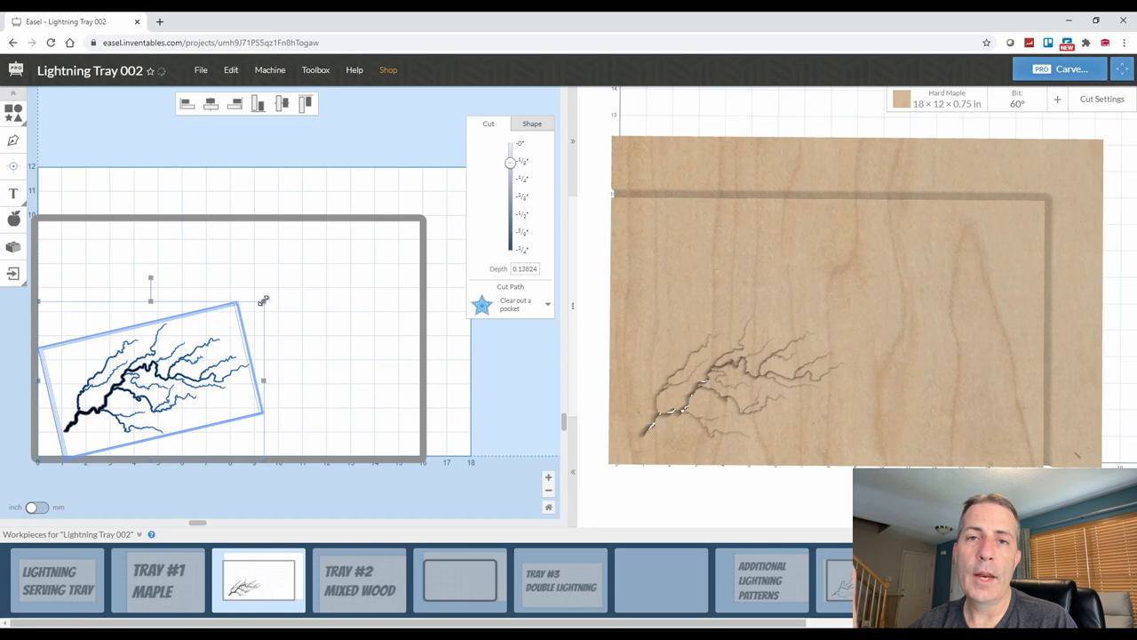
Step: Scale the lightning pattern across most of the tray and set a 0.25 in carve depth
{"action": "left_click_drag", "start_coordinate": [264, 300], "coordinate": [409, 227]}
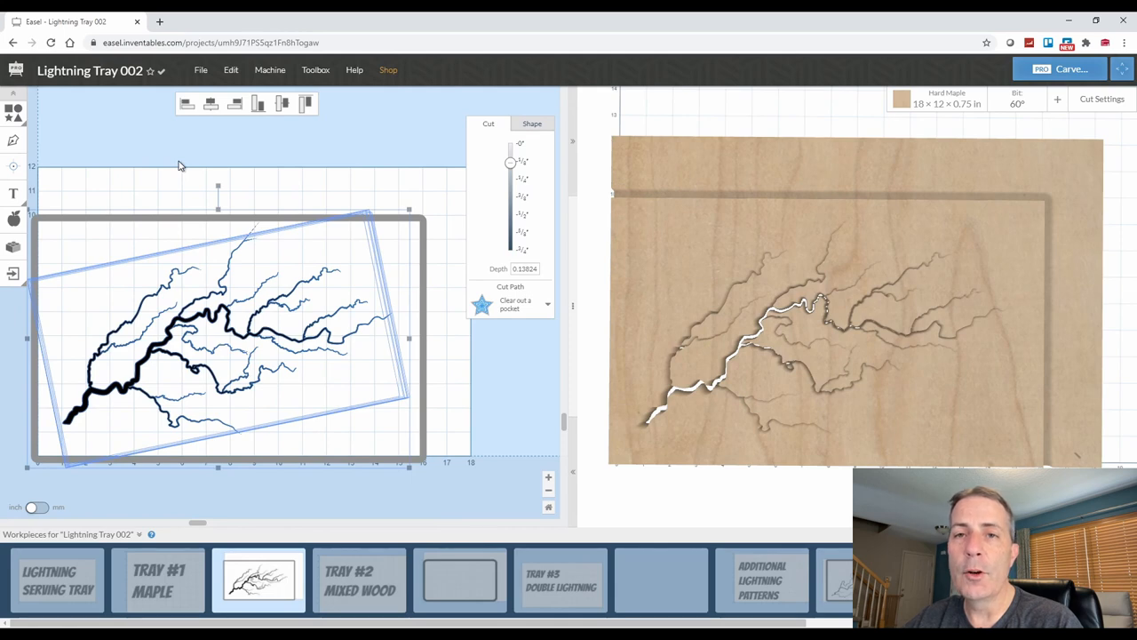
{"action": "mouse_move", "coordinate": [523, 184]}
{"action": "type", "text": "0.25"}
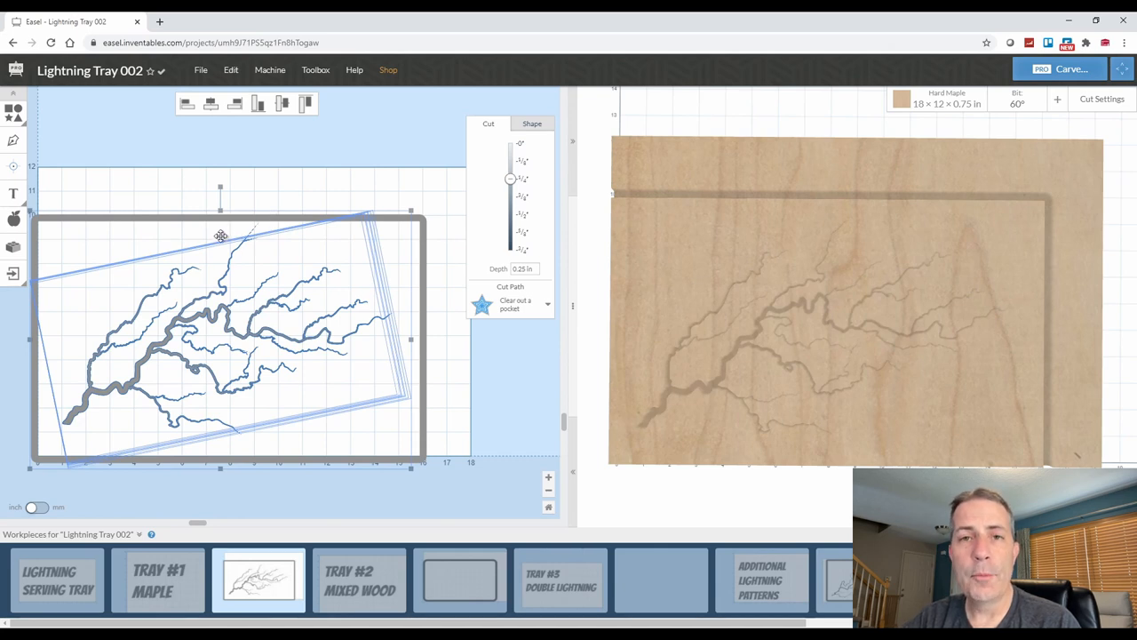
{"action": "mouse_move", "coordinate": [223, 232]}
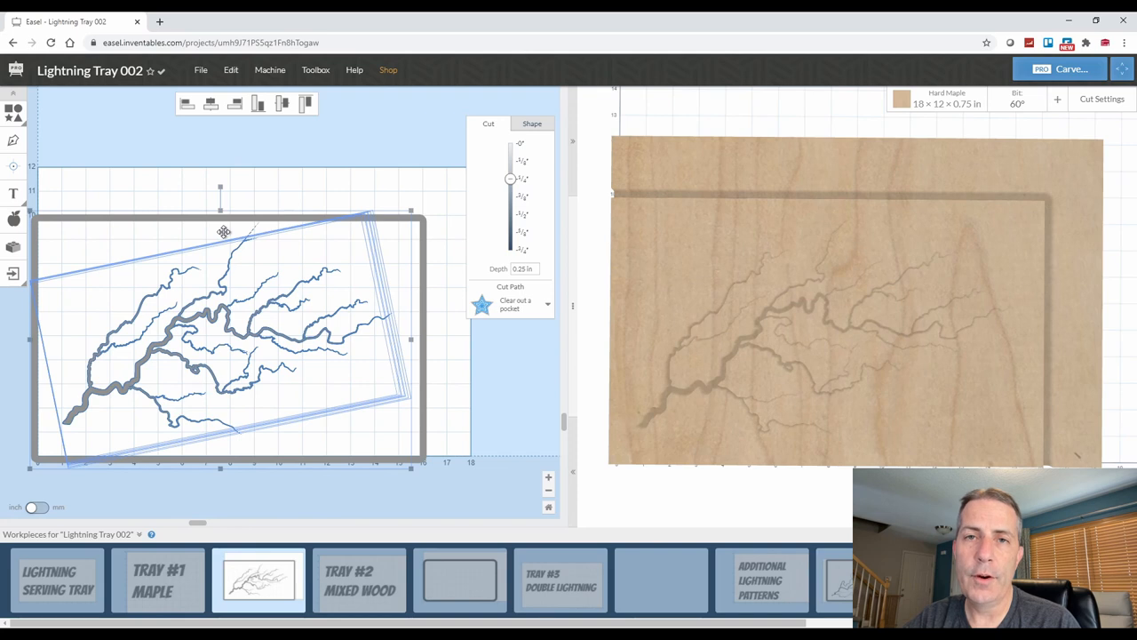
{"action": "mouse_move", "coordinate": [141, 388]}
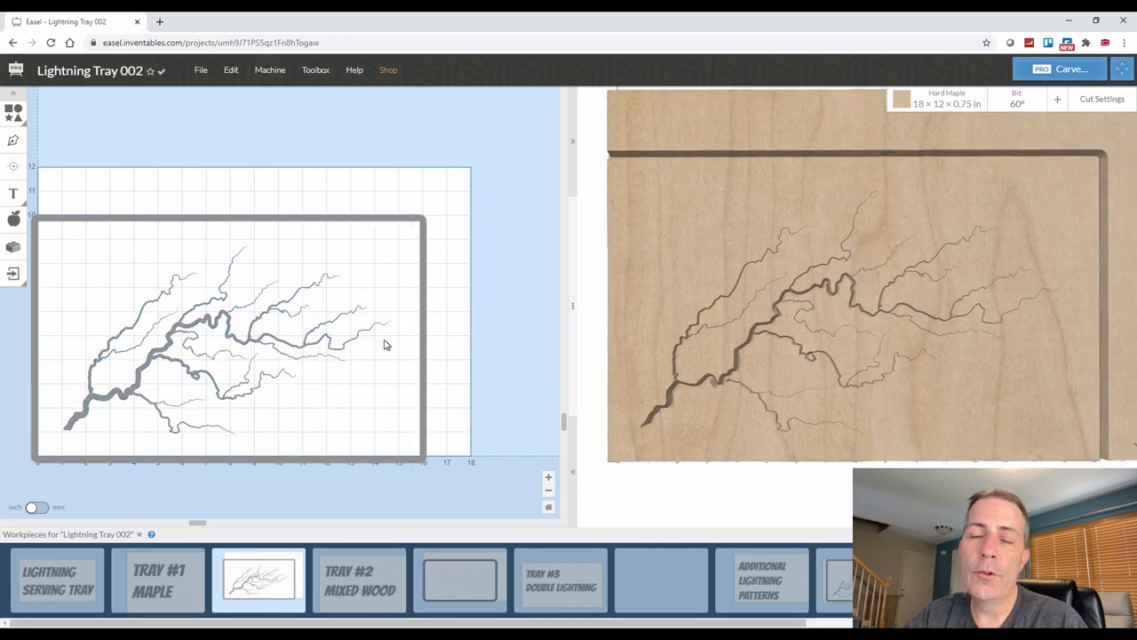
Step: Duplicate the tray workpiece and delete the rectangle outline, leaving only the lightning
{"action": "right_click", "coordinate": [258, 579]}
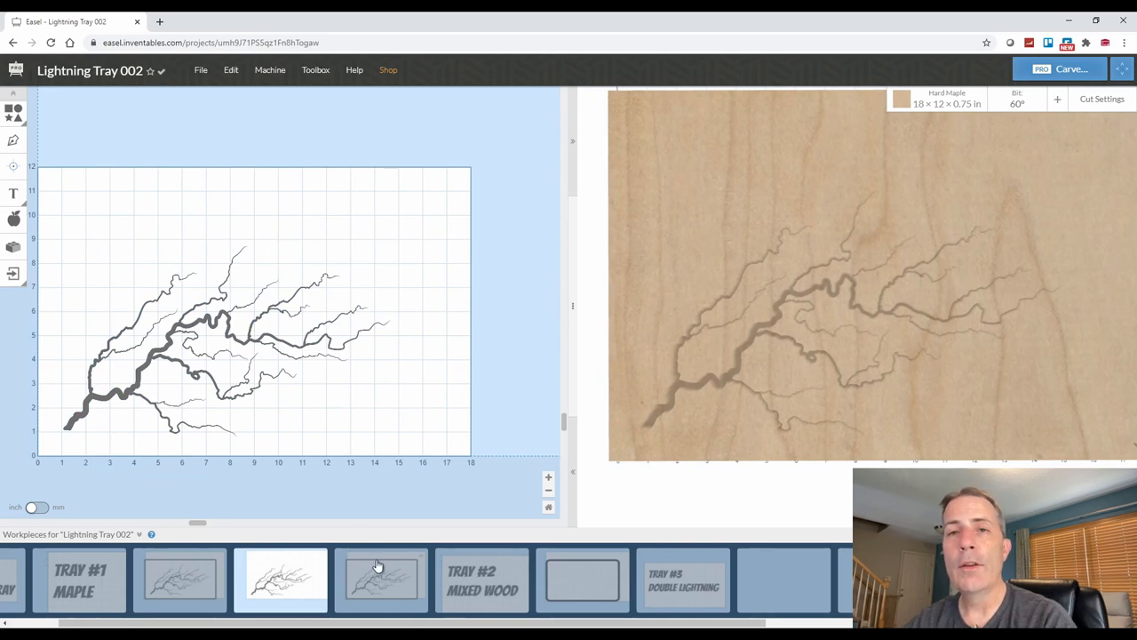
Step: Give the outline-only copy a 1/4 in end mill, 0.75 in depth and eight tabs
{"action": "left_click", "coordinate": [382, 579]}
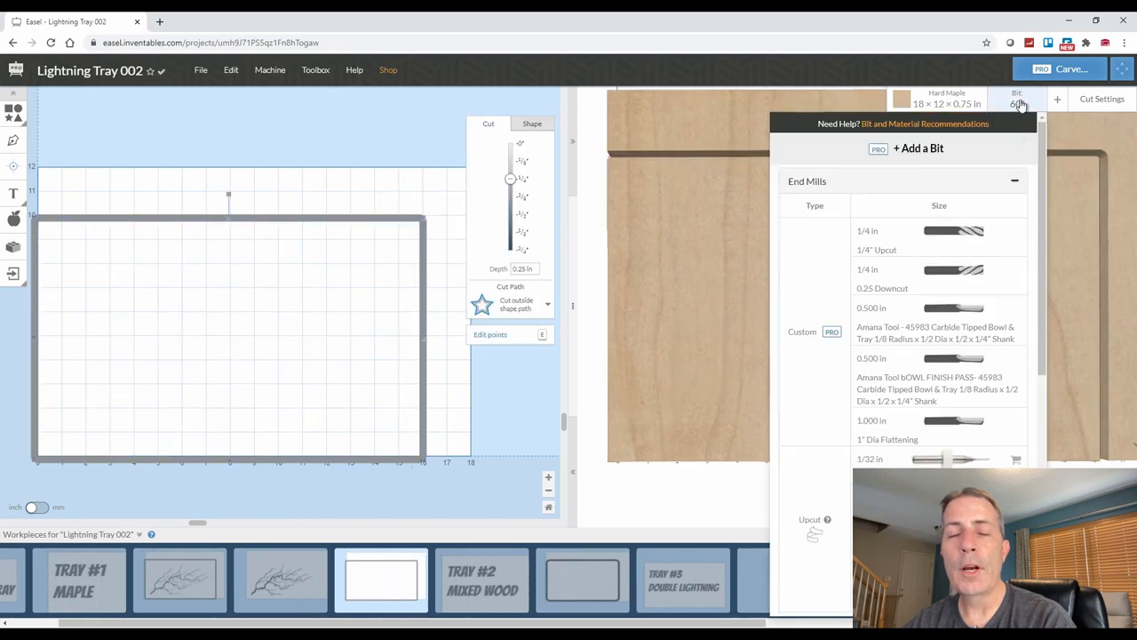
{"action": "left_click", "coordinate": [946, 270]}
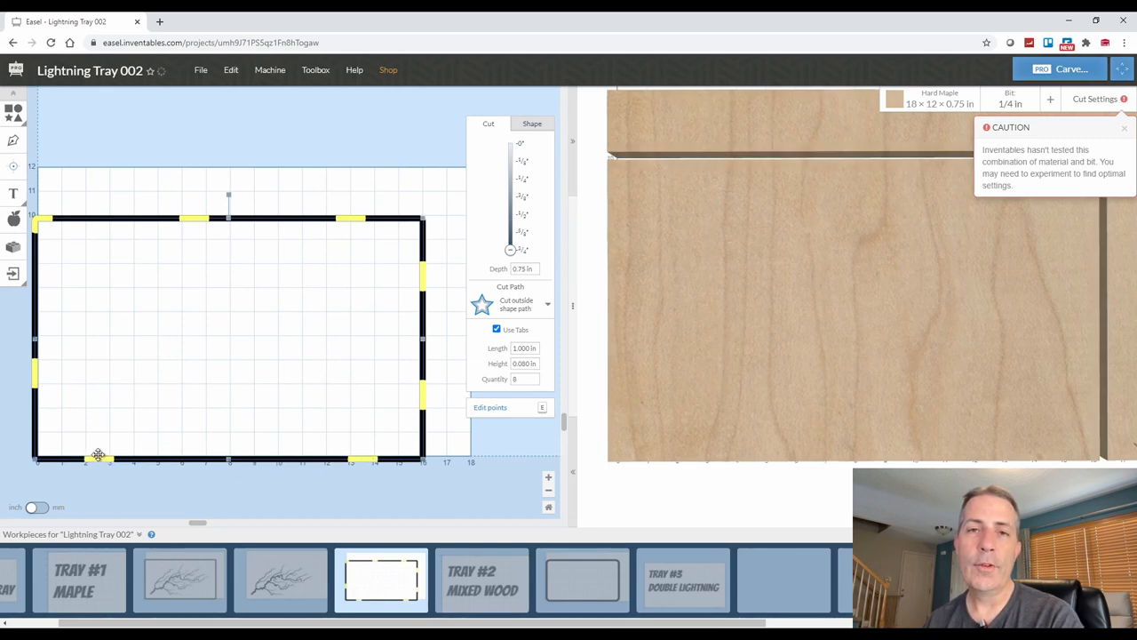
{"action": "mouse_move", "coordinate": [35, 372]}
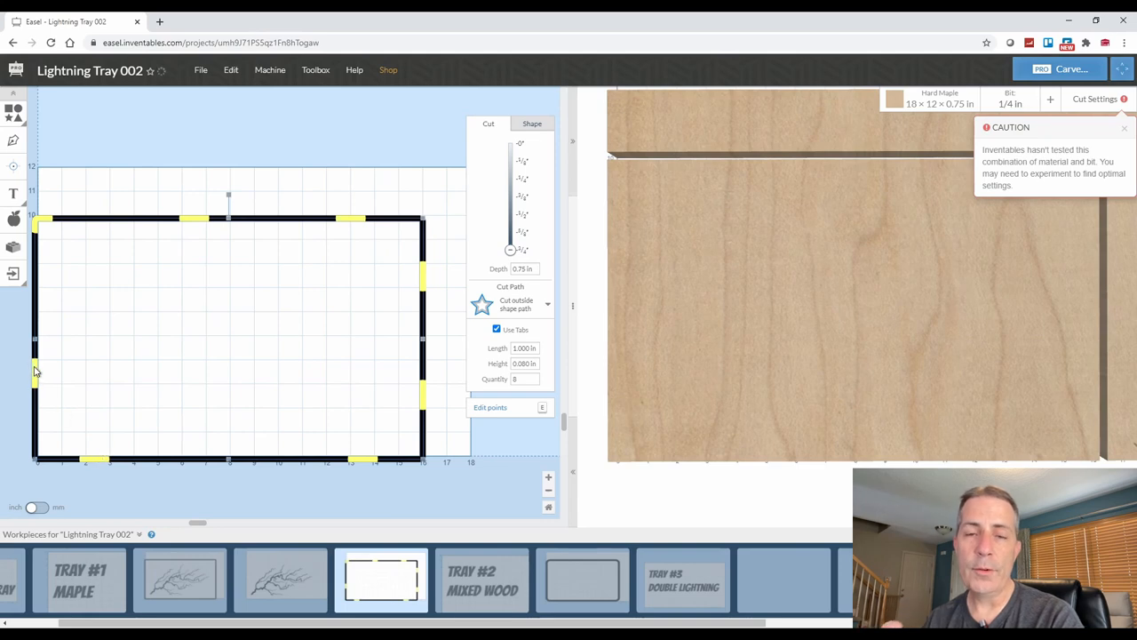
{"action": "mouse_move", "coordinate": [32, 391]}
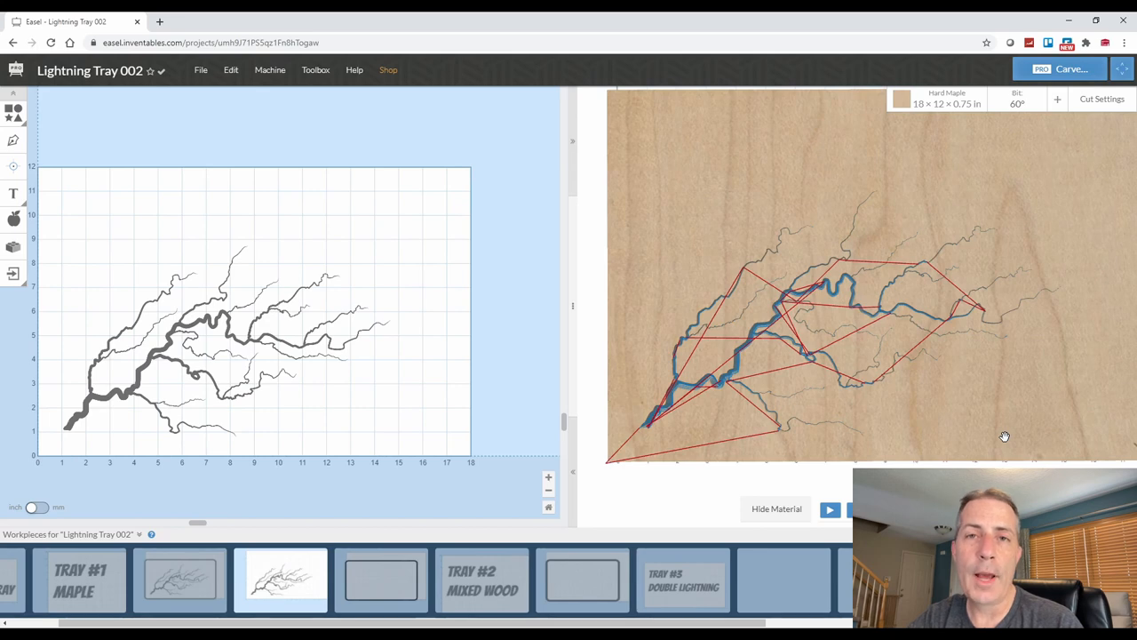
Step: Simulate the lightning carve's toolpath, then show the Tray #2 Mixed Wood workpiece
{"action": "left_click", "coordinate": [483, 580]}
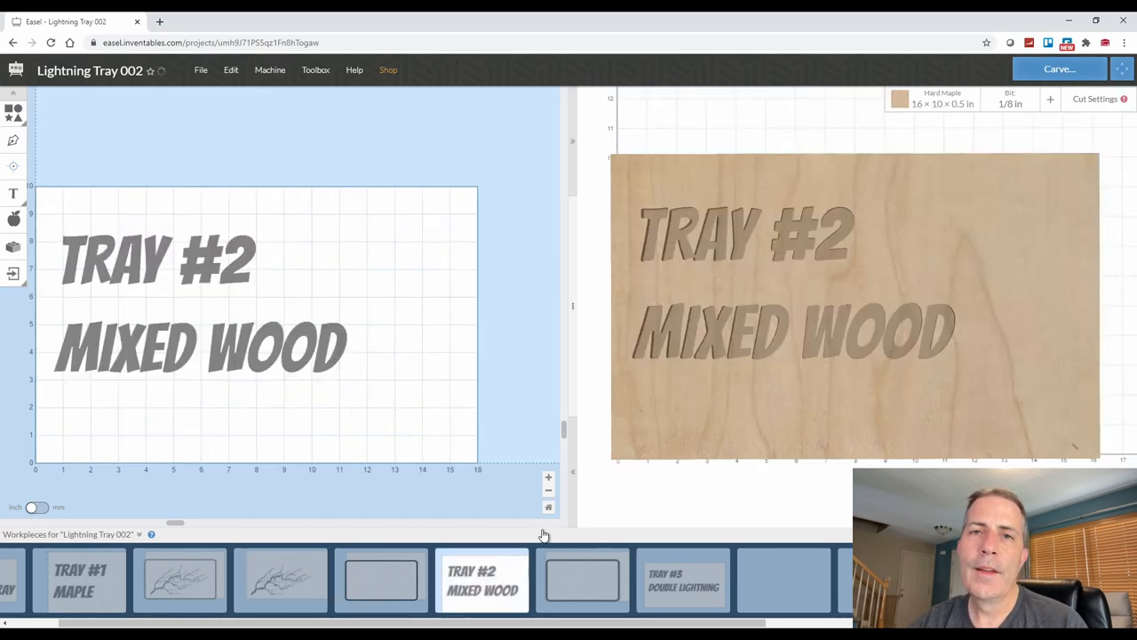
Step: Rotate Tray #2's lightning to fit, then split it into lightning-only and outline-only workpieces
{"action": "left_click", "coordinate": [582, 580]}
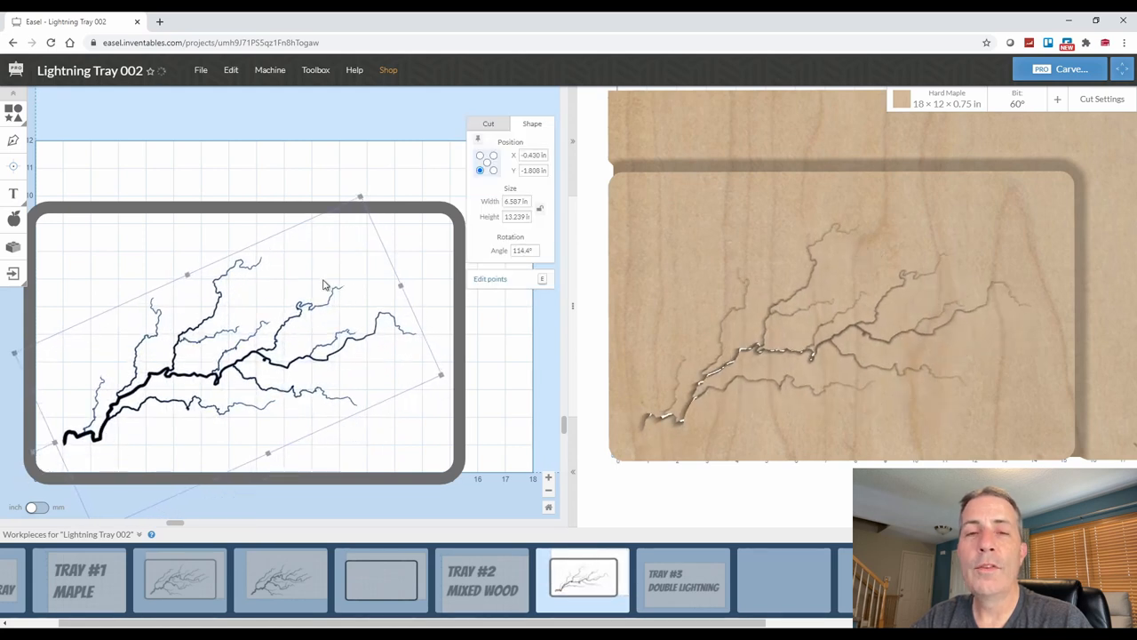
{"action": "left_click_drag", "start_coordinate": [360, 196], "coordinate": [367, 194]}
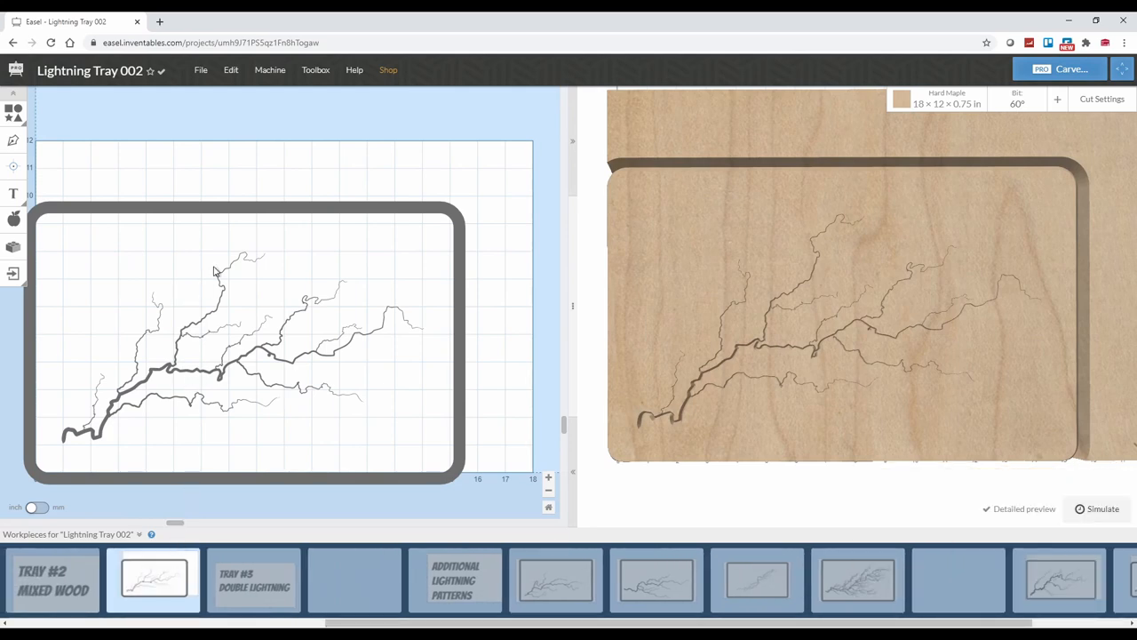
{"action": "mouse_move", "coordinate": [274, 176]}
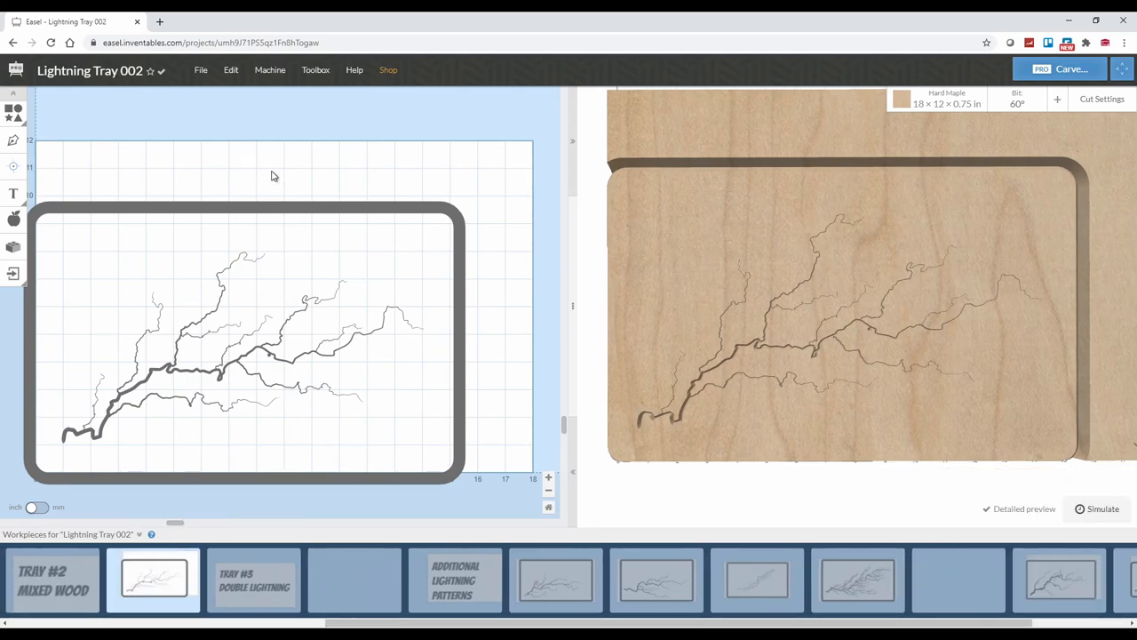
{"action": "left_click", "coordinate": [152, 580]}
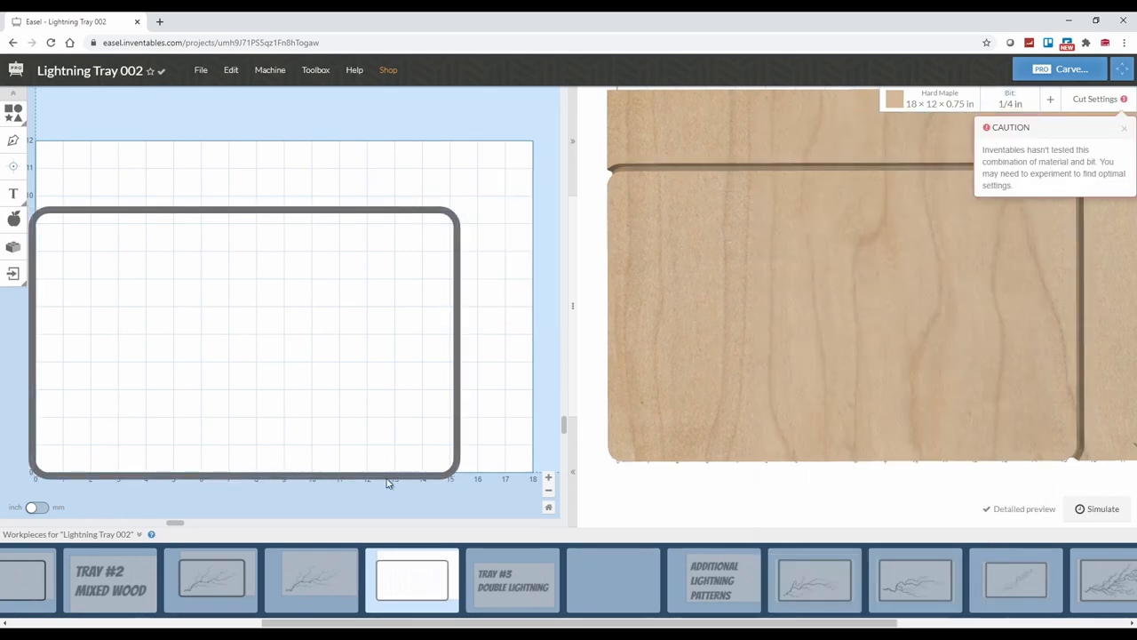
{"action": "left_click", "coordinate": [412, 577]}
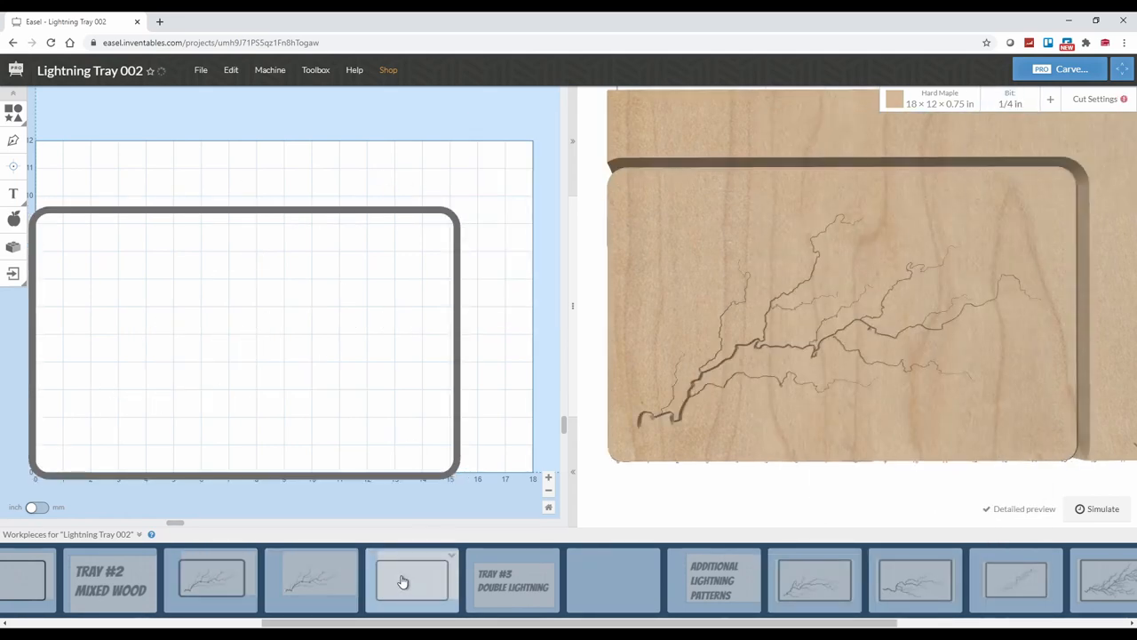
{"action": "left_click", "coordinate": [1101, 509]}
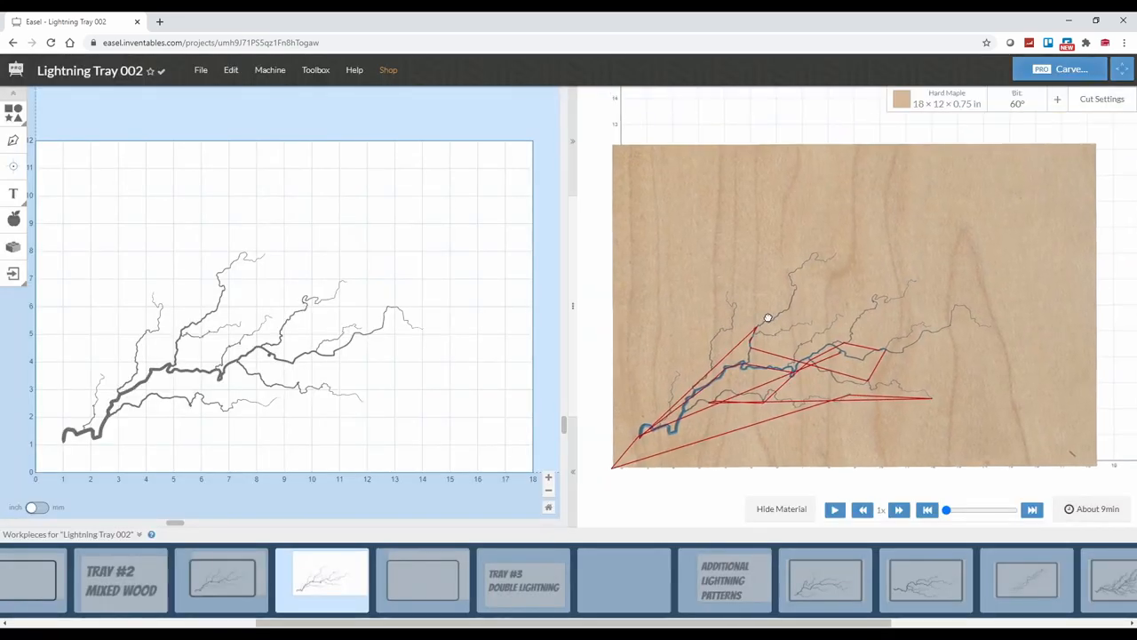
Step: Add a Tray #3 workpiece holding the tray outline and a copied small lightning pattern
{"action": "left_click", "coordinate": [523, 579]}
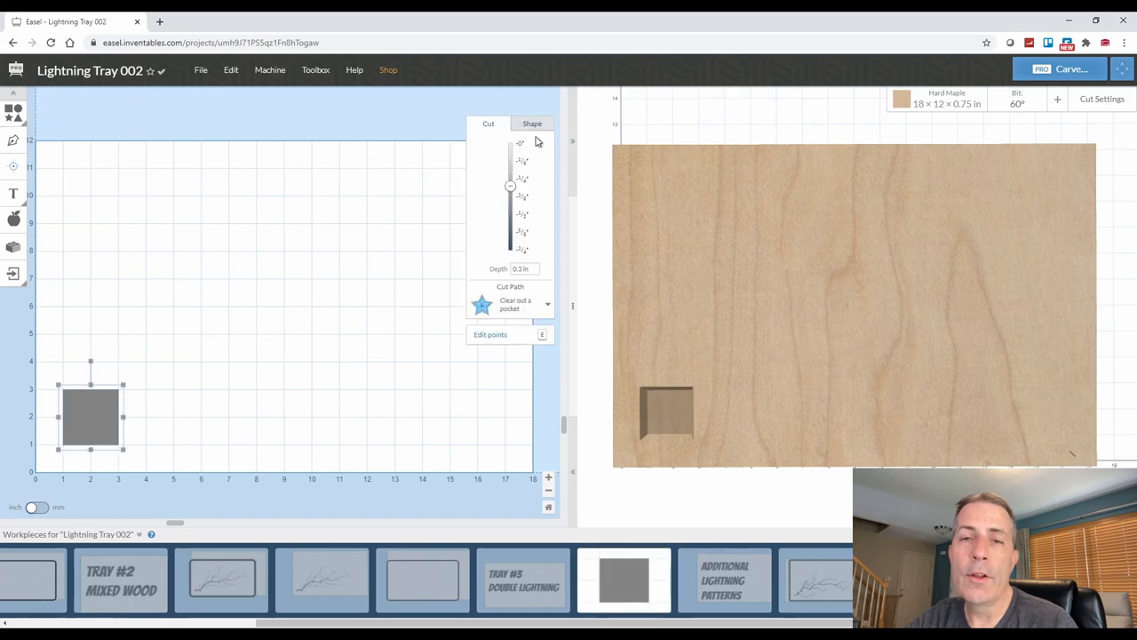
{"action": "left_click", "coordinate": [531, 124]}
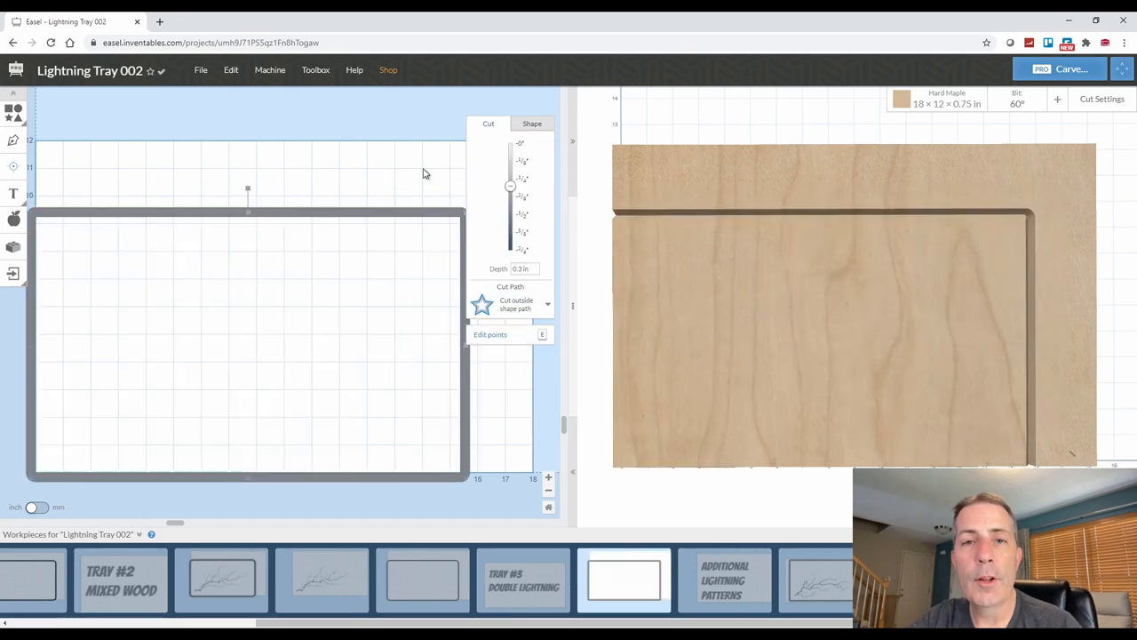
{"action": "left_click", "coordinate": [322, 579]}
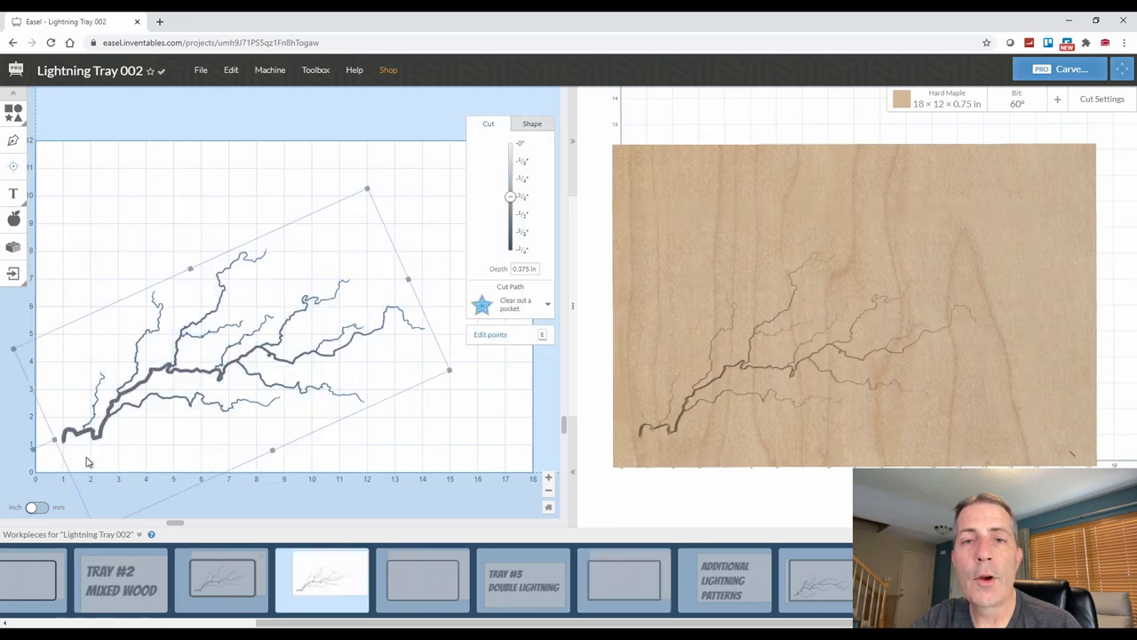
{"action": "left_click", "coordinate": [624, 580]}
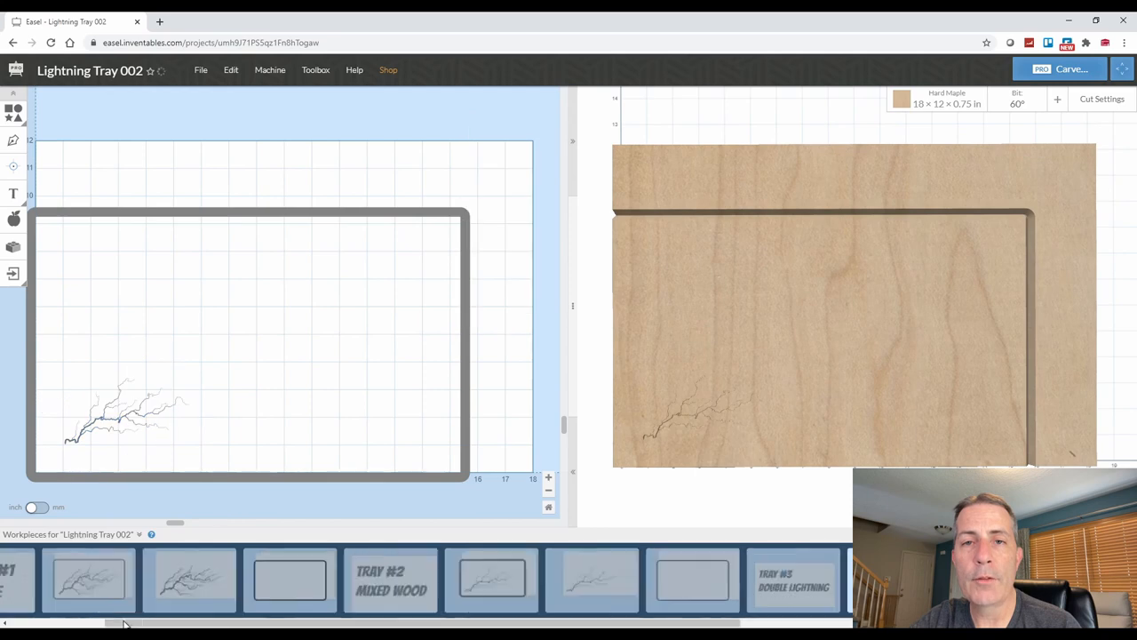
Step: Rotate, size and position two lightning bolts in the Tray #3 outline, lower-left and upper-right
{"action": "right_click", "coordinate": [249, 355]}
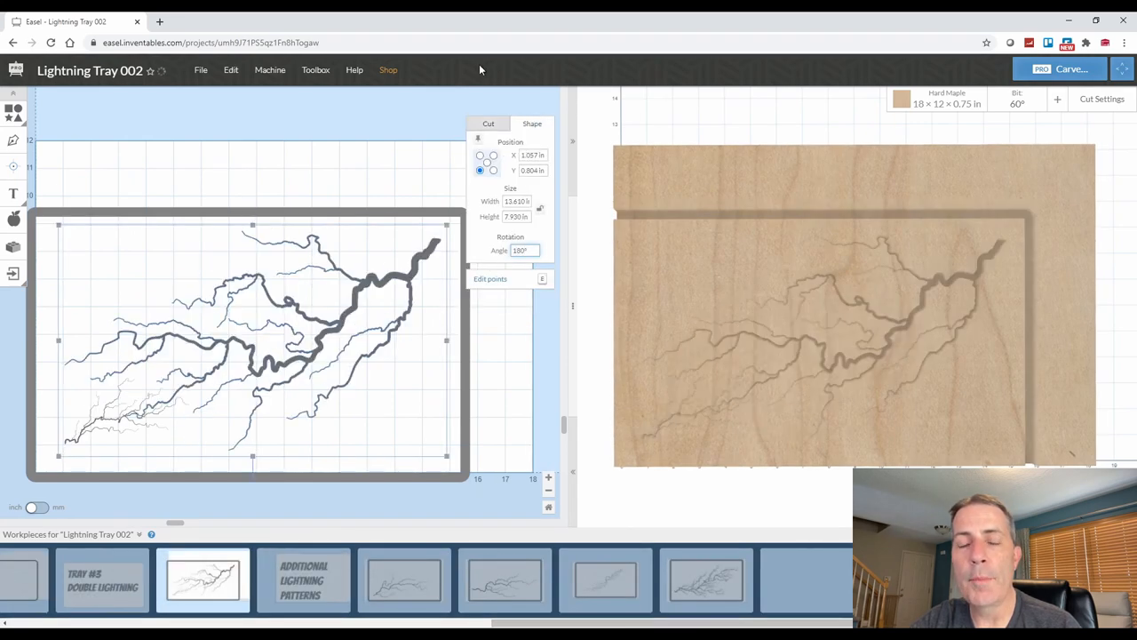
{"action": "left_click", "coordinate": [523, 250]}
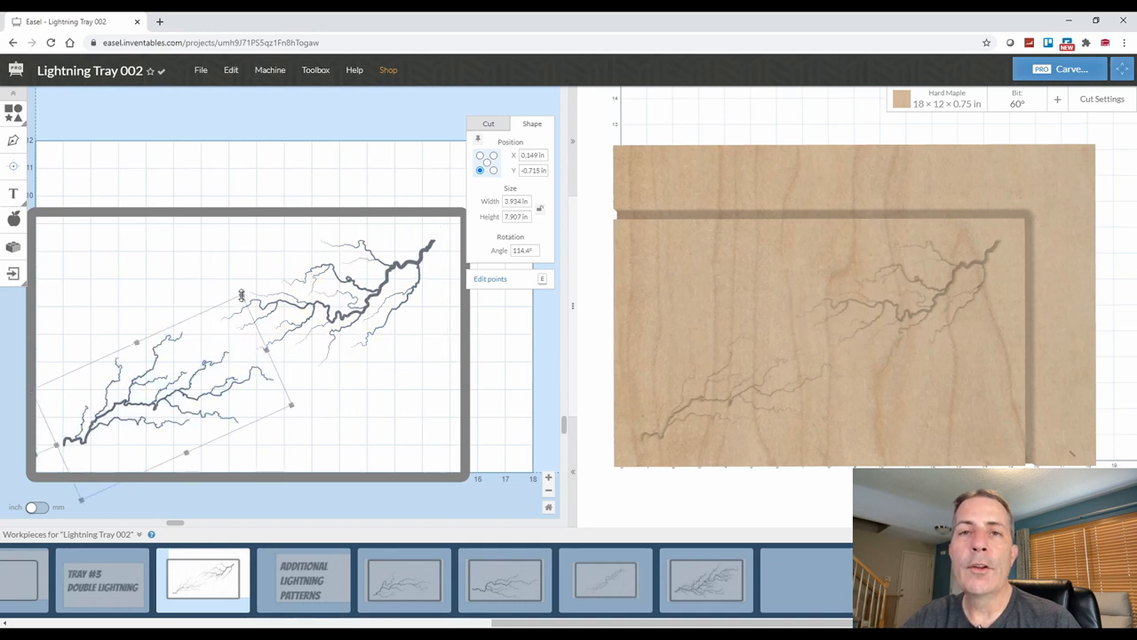
{"action": "left_click", "coordinate": [421, 488]}
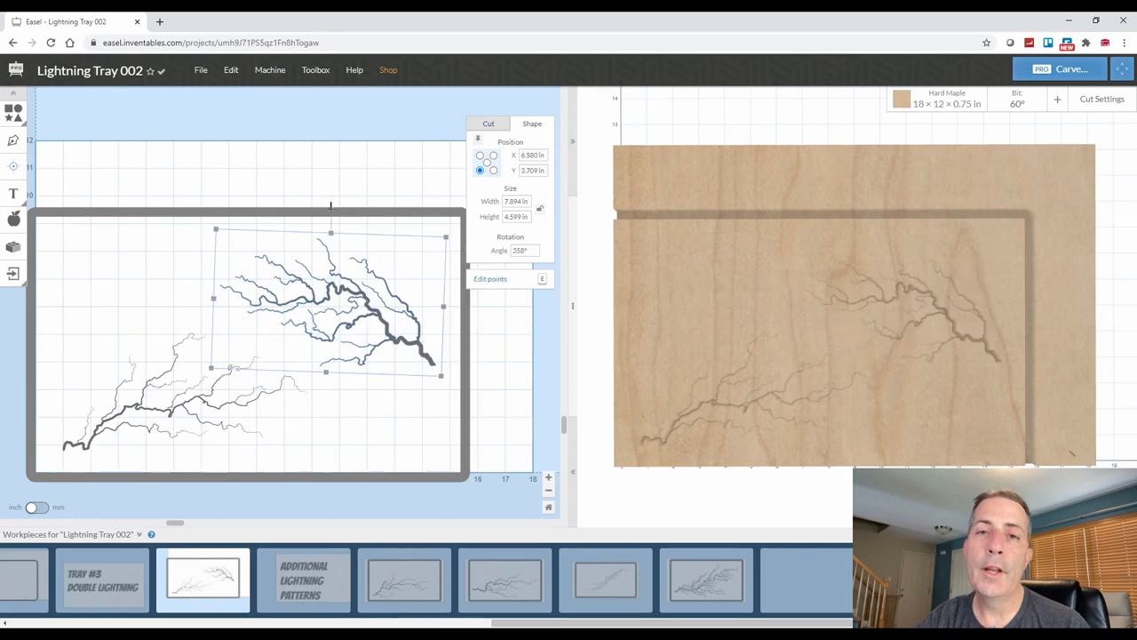
Step: Undo the upper bolt's vertical flip and tilt the 3D preview into perspective
{"action": "left_click", "coordinate": [231, 69]}
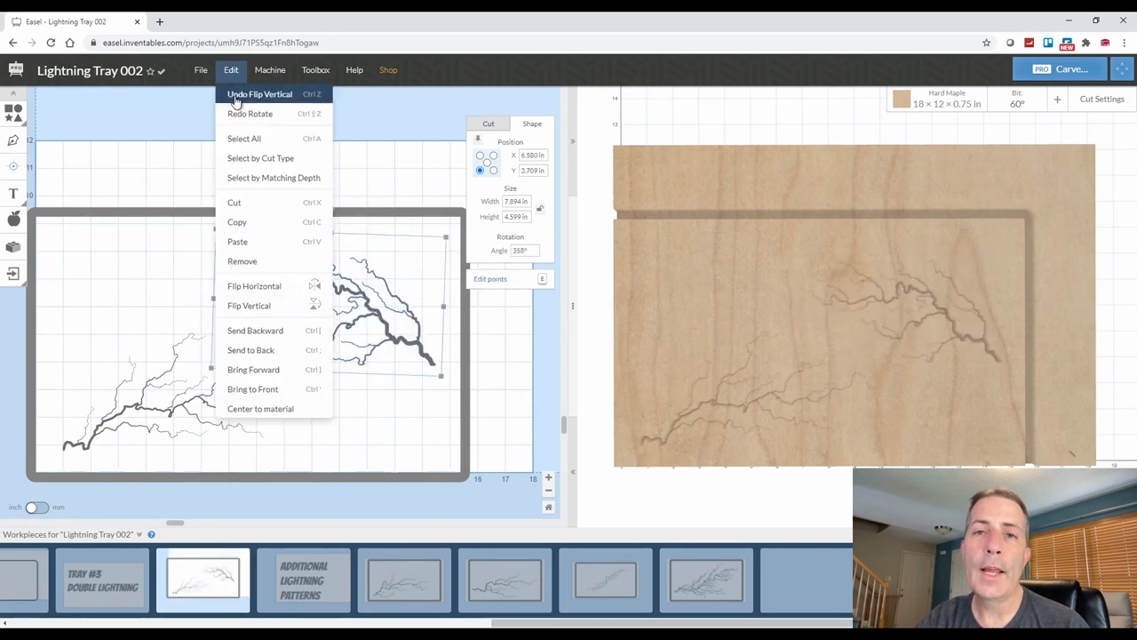
{"action": "left_click", "coordinate": [259, 94]}
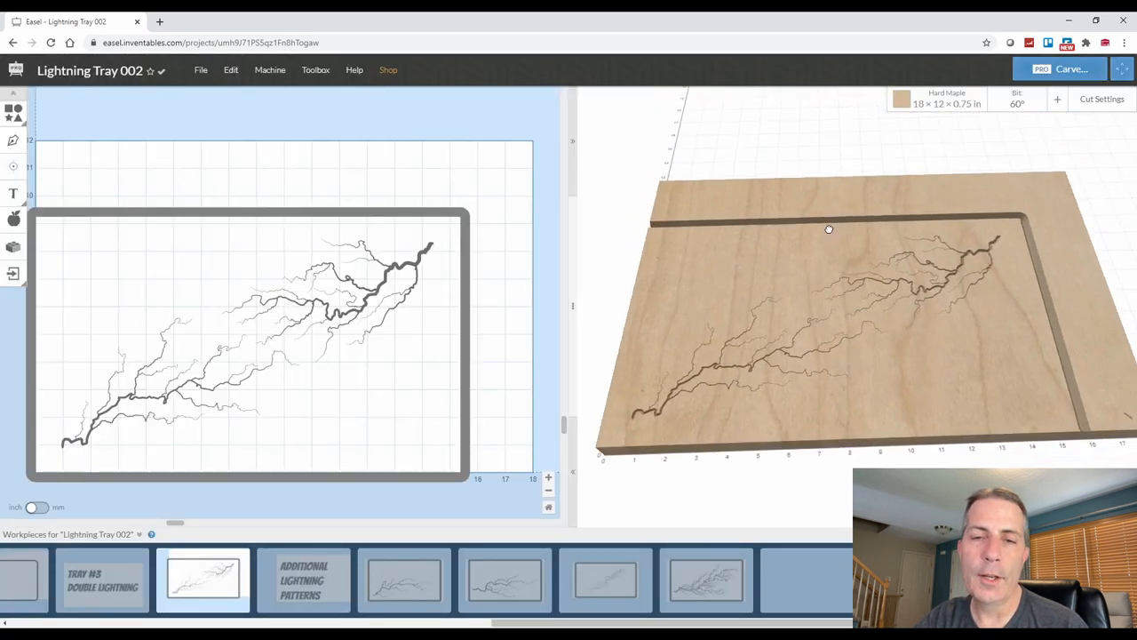
{"action": "left_click_drag", "start_coordinate": [828, 229], "coordinate": [714, 407]}
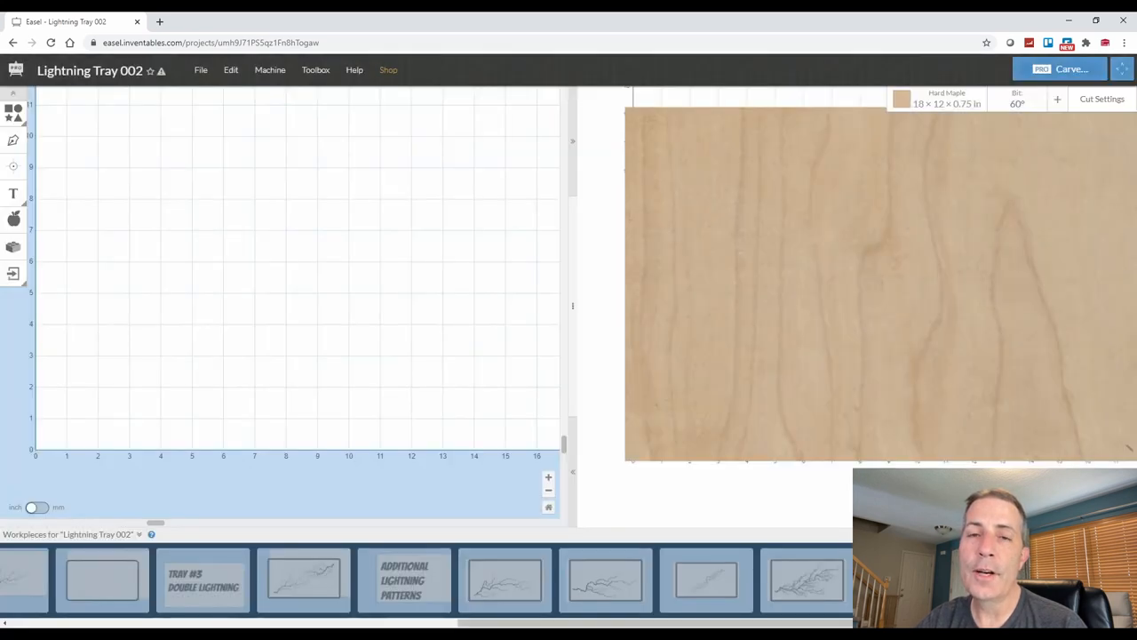
Step: Open two additional lightning pattern workpieces, ending on a branching bolt in a tray outline
{"action": "left_click", "coordinate": [505, 580]}
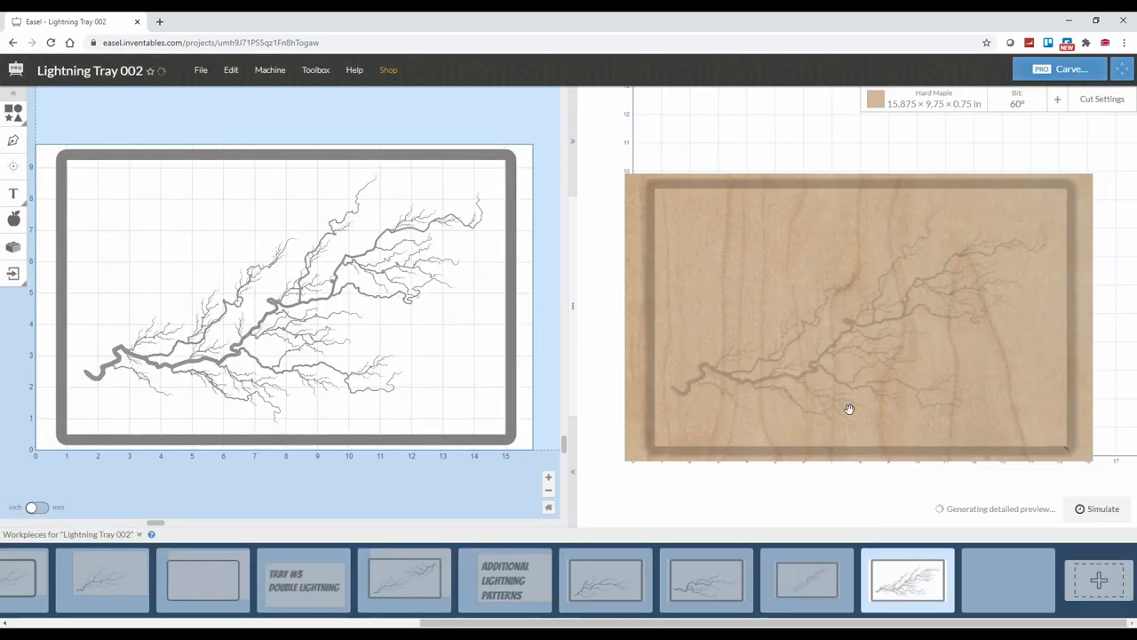
{"action": "left_click", "coordinate": [707, 579]}
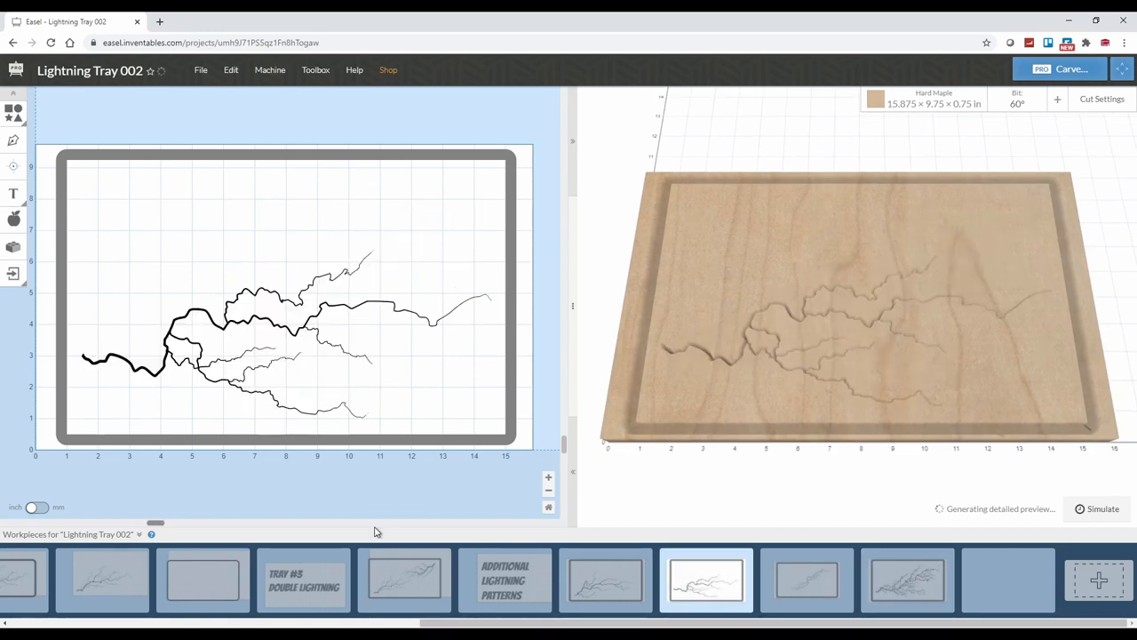